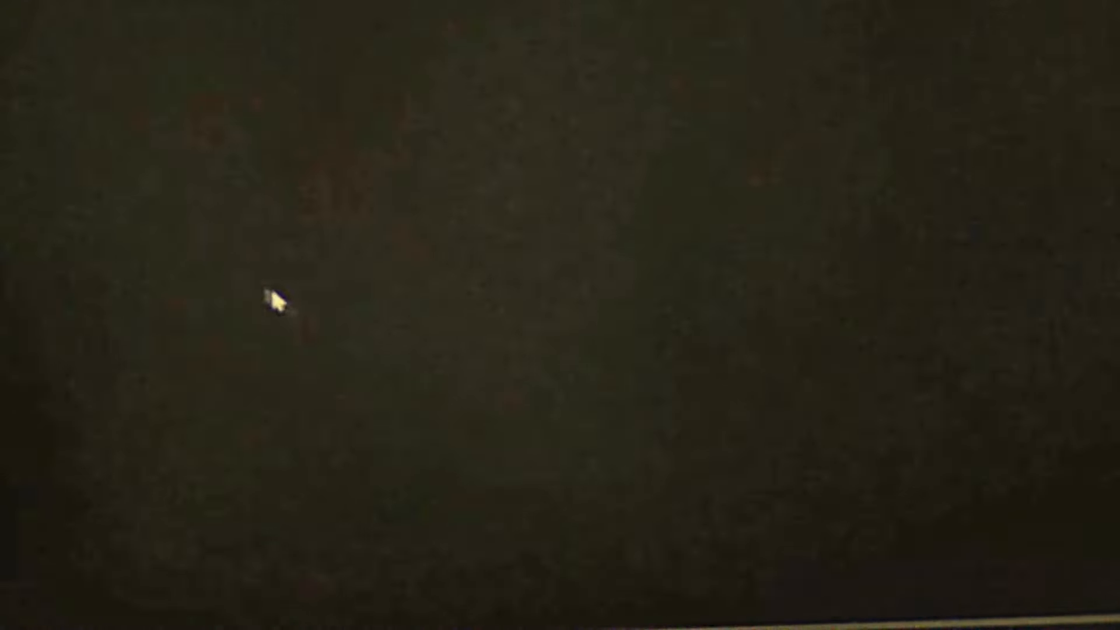
{"action": "mouse_move", "coordinate": [290, 219]}
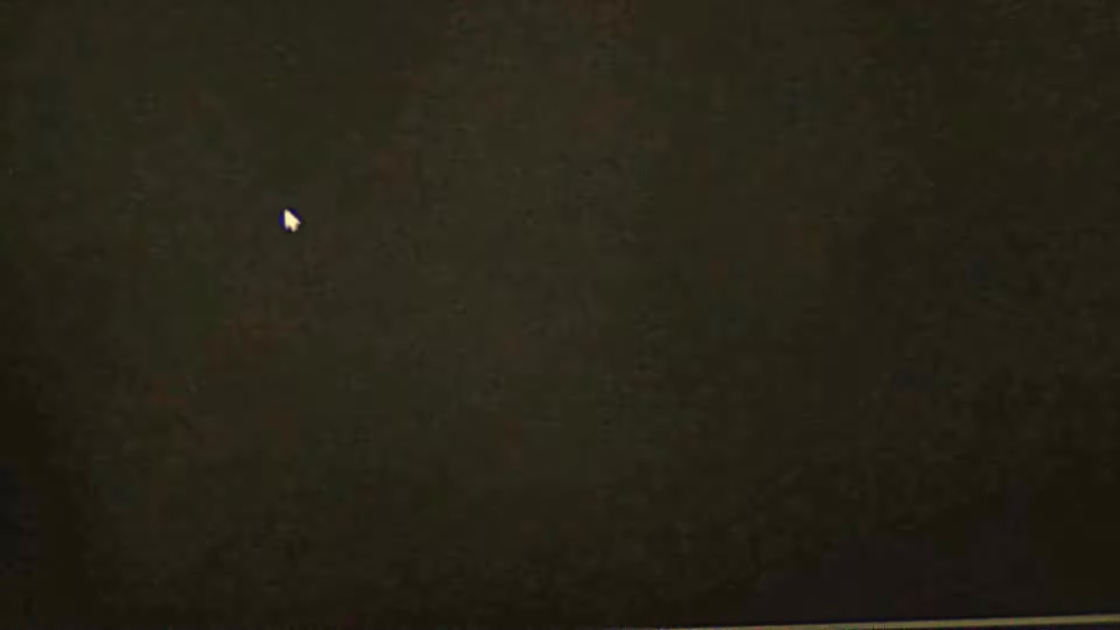